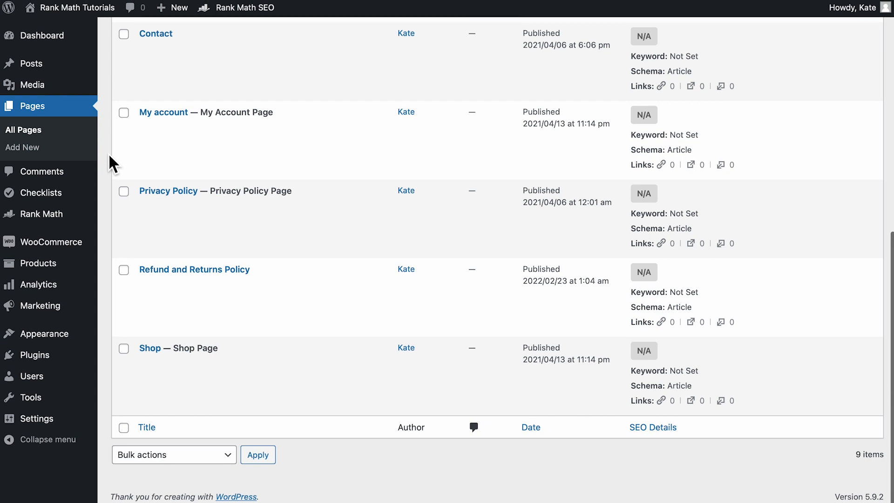
mouse_move(165, 360)
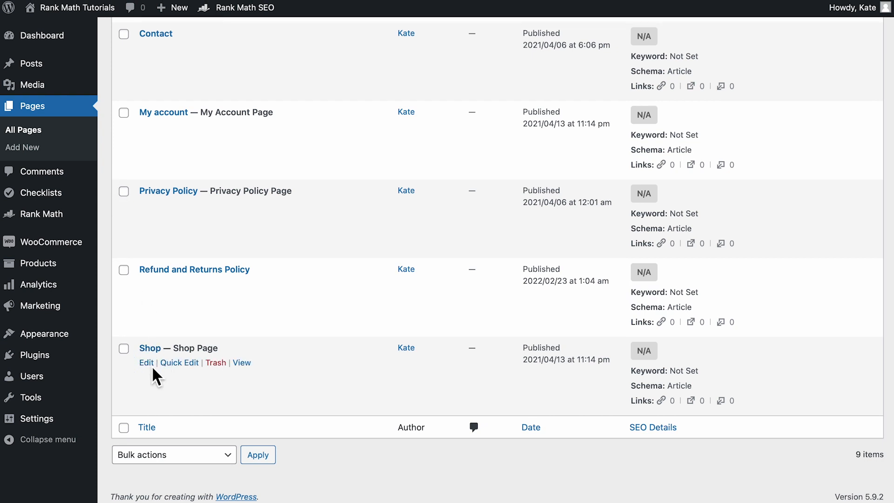
Open the Shop page in the editor and change its title to 'The Necklace Store'.
click(146, 363)
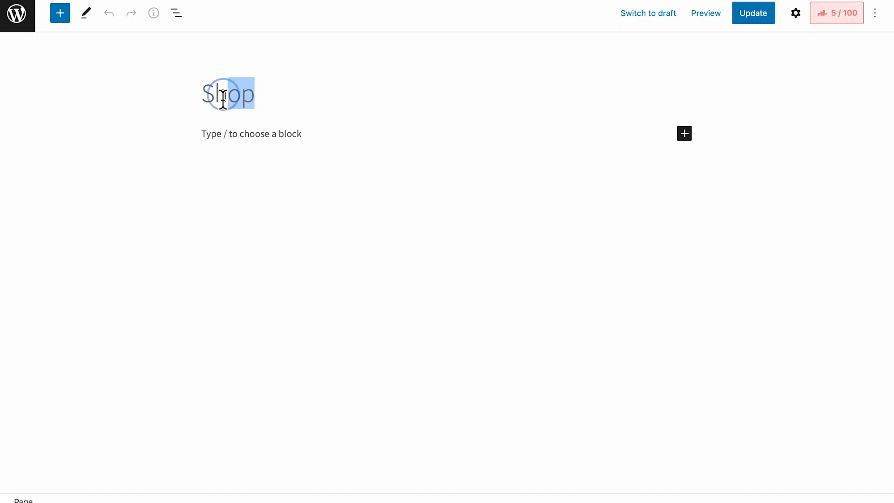
text(The Neck)
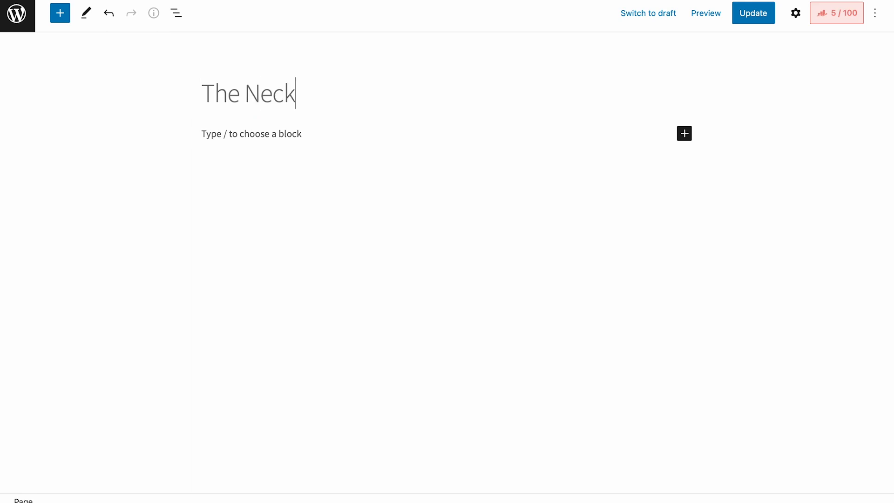
text(lace Store)
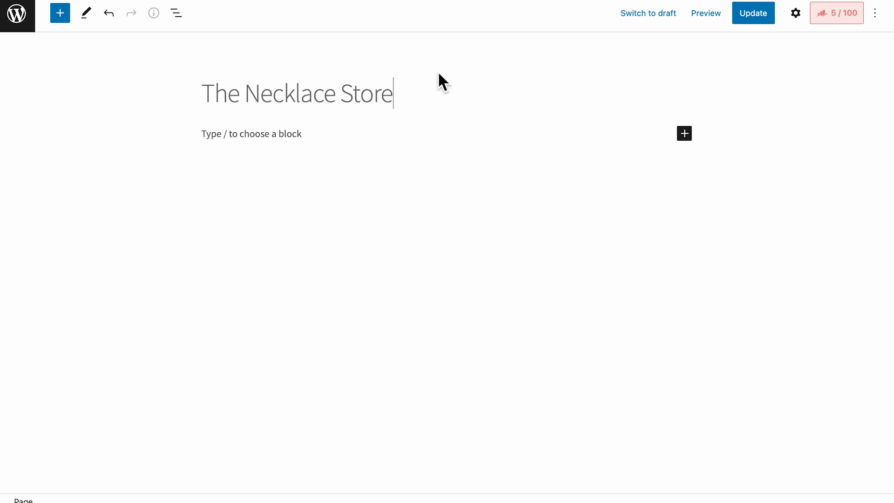
Set the page's permalink slug to 'the-necklace-store' and update the page.
click(795, 13)
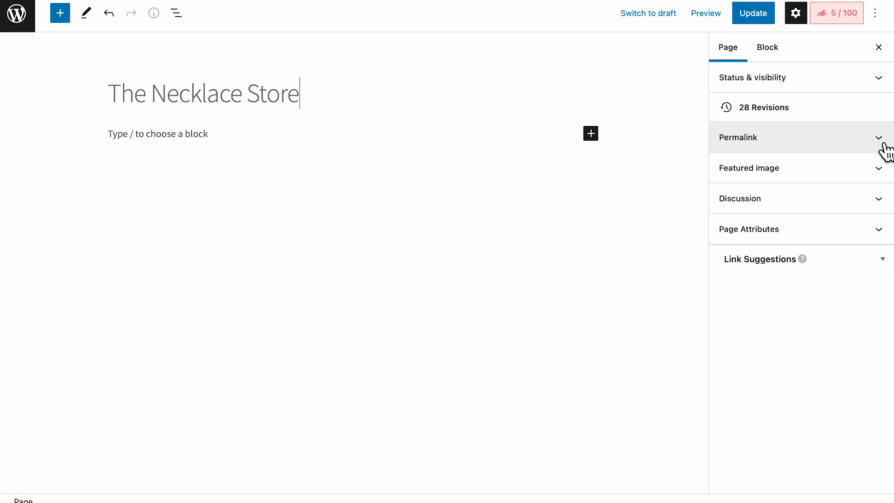
click(739, 138)
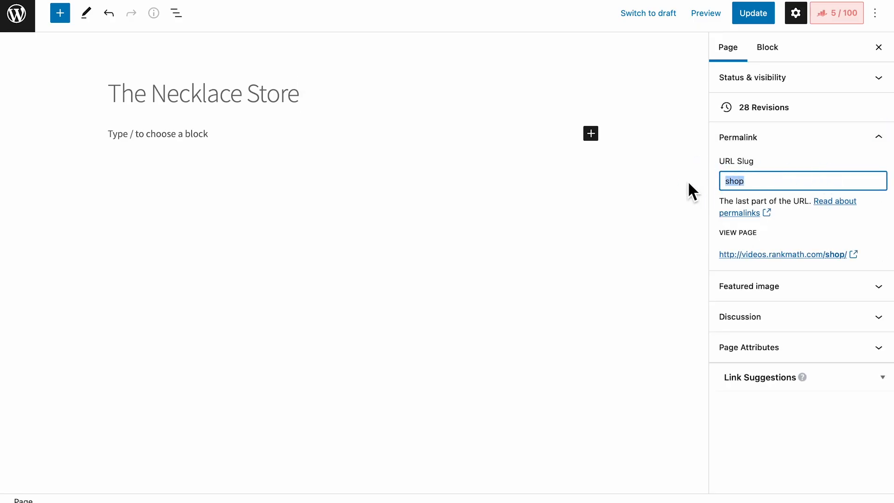
text(the-)
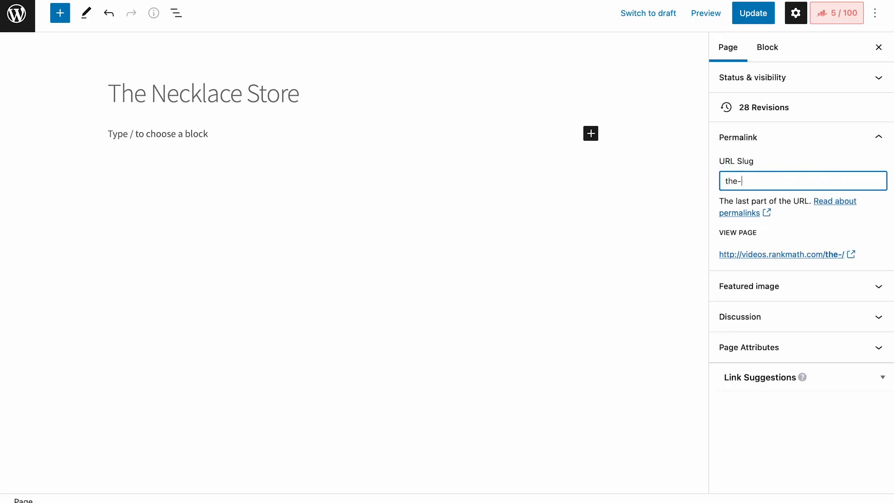
click(753, 13)
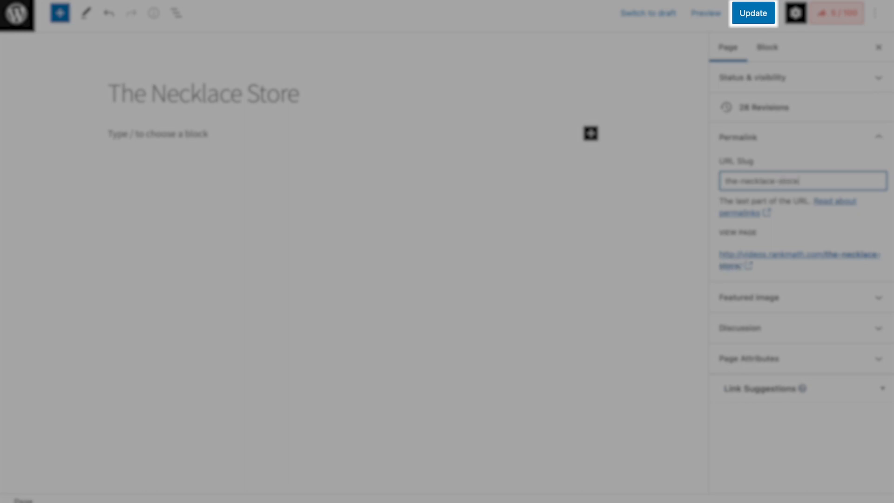
click(753, 13)
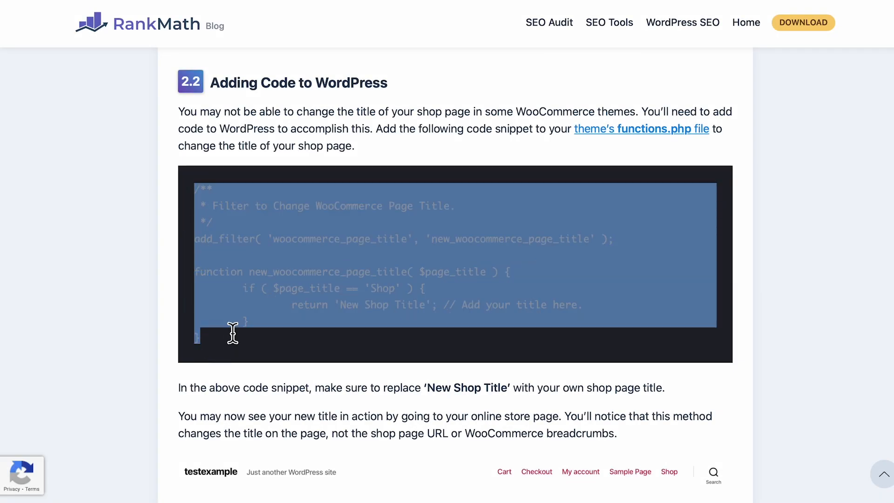
mouse_move(354, 365)
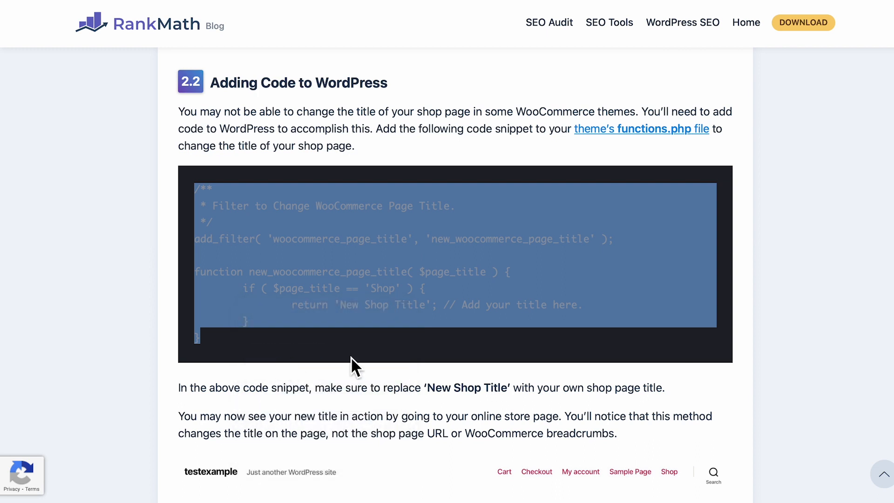
Scroll through the Rank Math article around the WooCommerce page-title filter snippet.
scroll(up, 3)
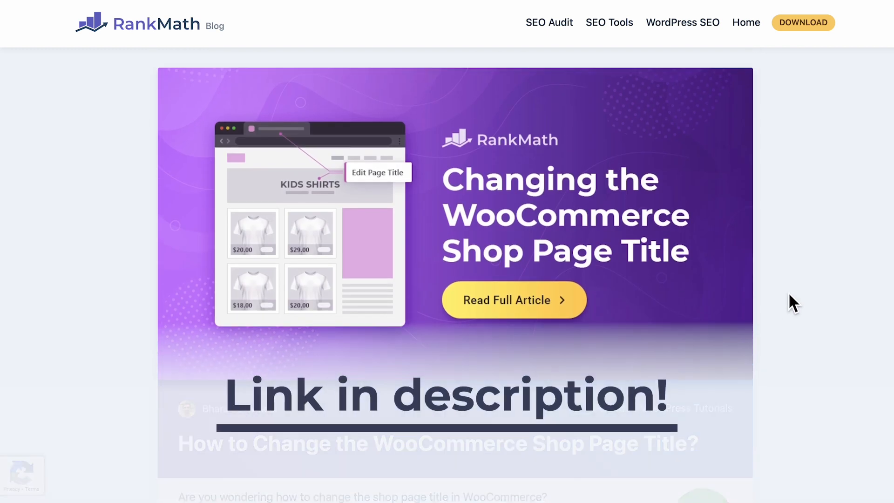
scroll(down, 3)
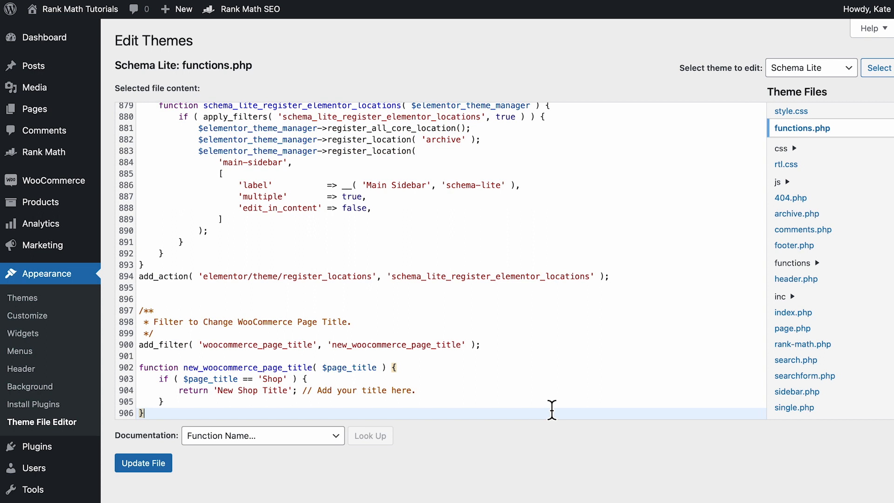
mouse_move(444, 417)
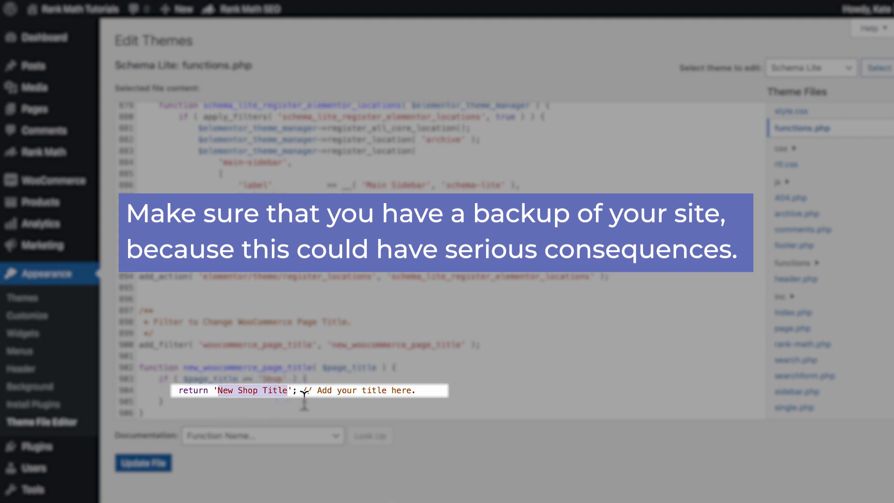
Make the pasted functions.php filter return 'The Necklace Store' and save the file.
text(The Neck)
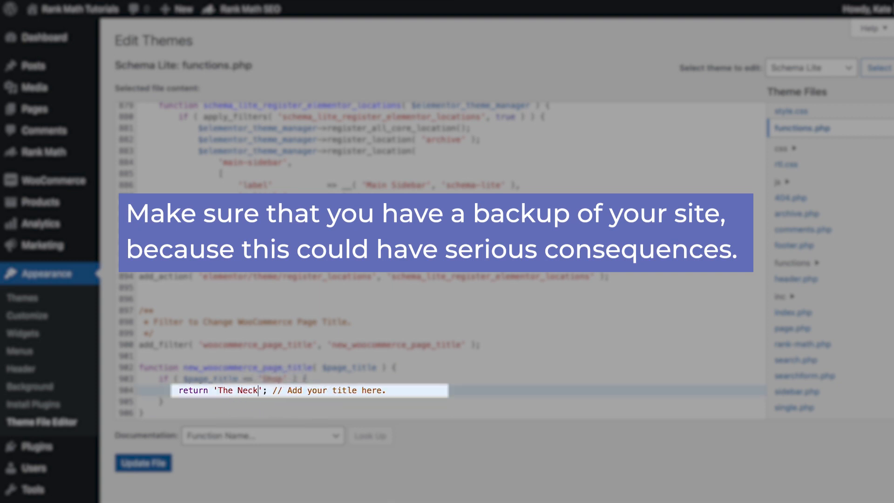
text(lace Store)
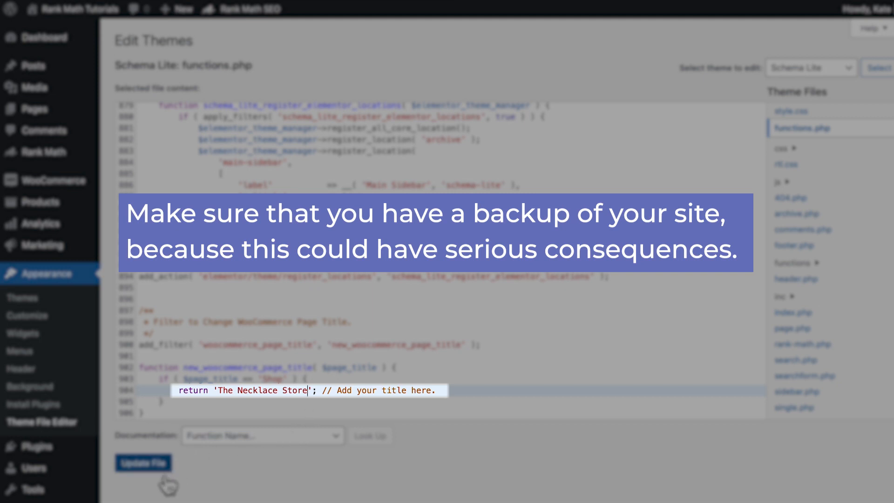
click(142, 462)
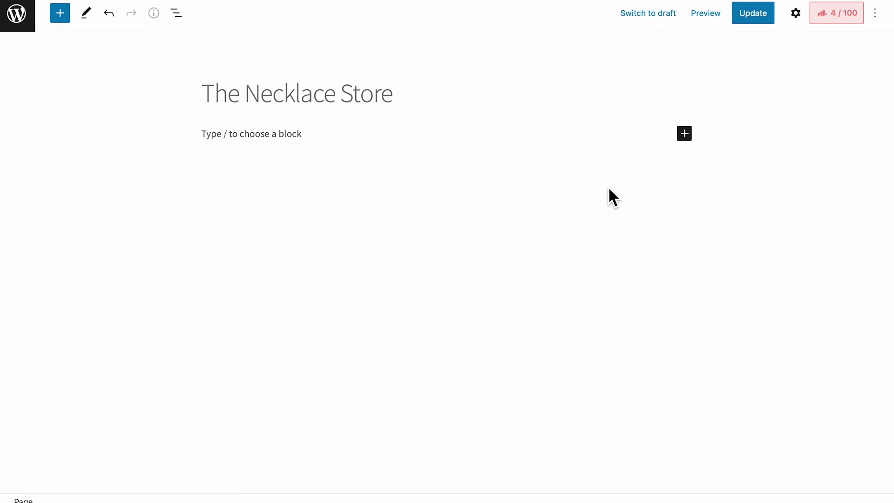
mouse_move(742, 96)
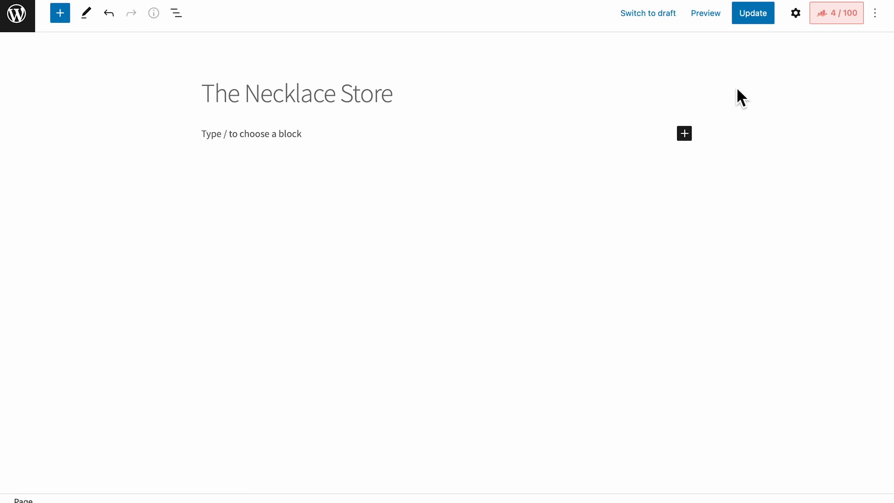
Open the Rank Math SEO sidebar from the editor toolbar's score button.
click(836, 13)
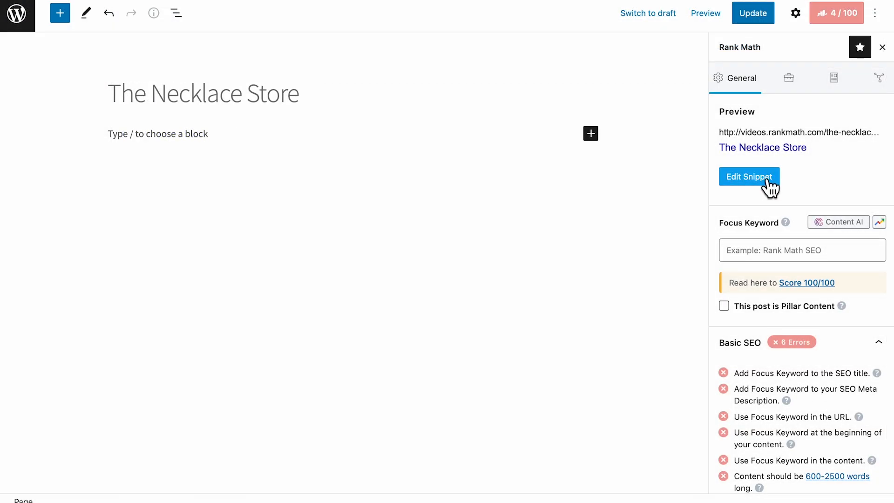
Change the Rank Math snippet title to 'Necklaces on Sale' and close the snippet editor.
click(749, 176)
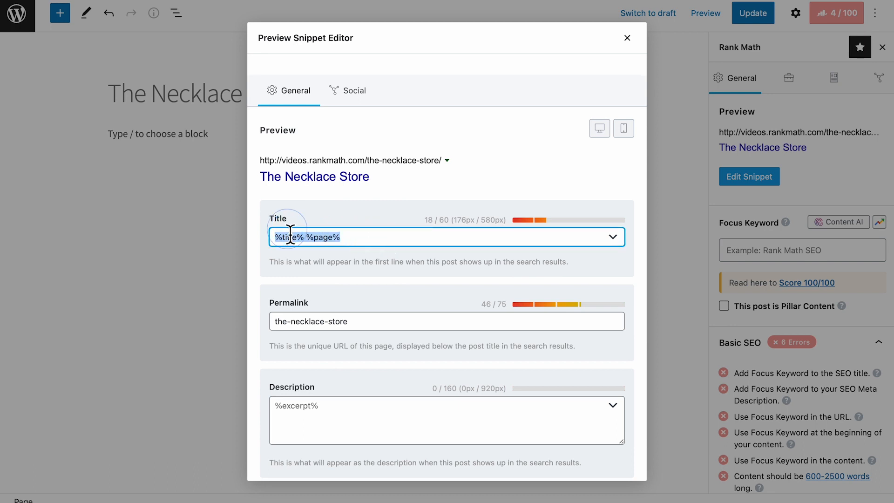
text(Necklaces on Sale)
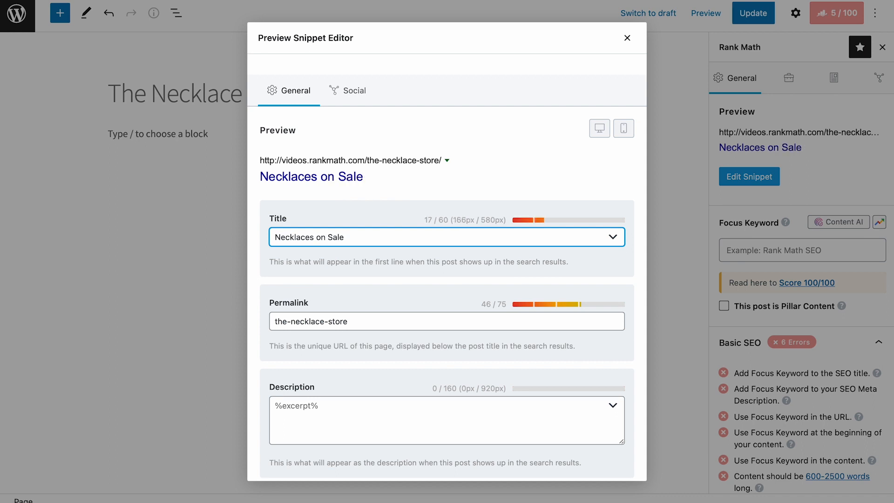
click(627, 38)
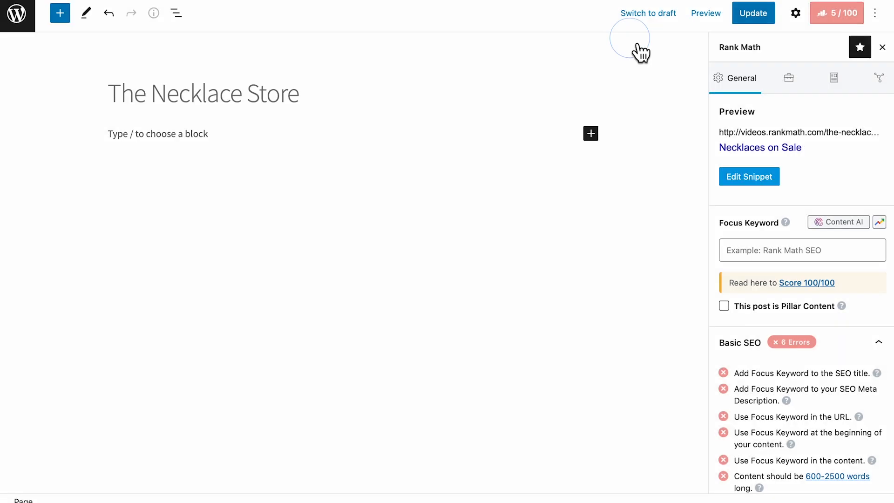
Go back from the live shop page to the Shop page editor.
right_click(833, 171)
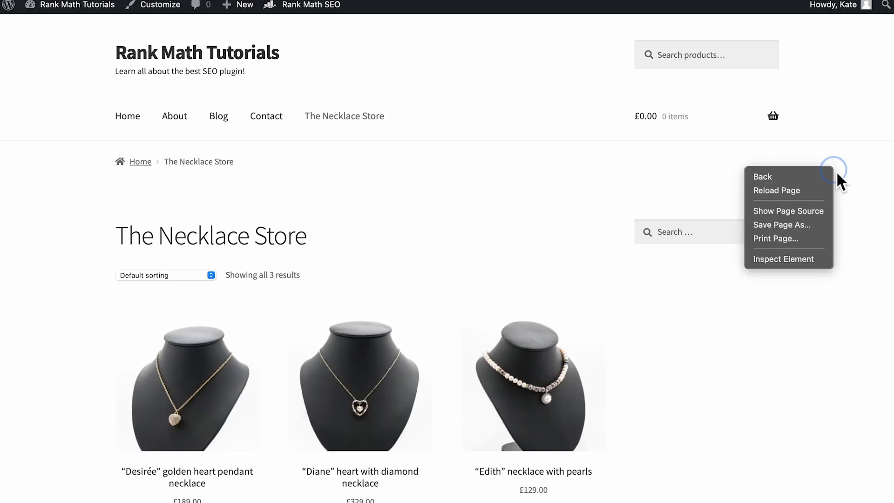
click(789, 211)
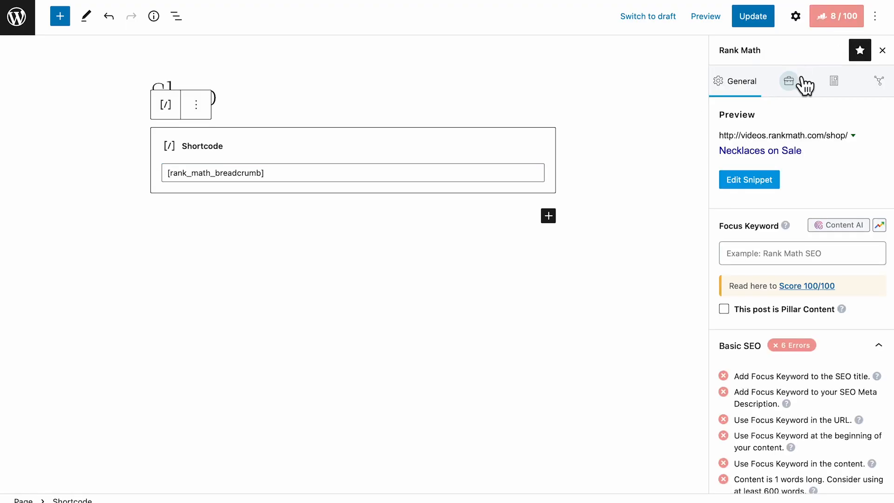
Set the Advanced breadcrumb title to 'Shop Pendant Necklaces', update, and view the page.
click(790, 80)
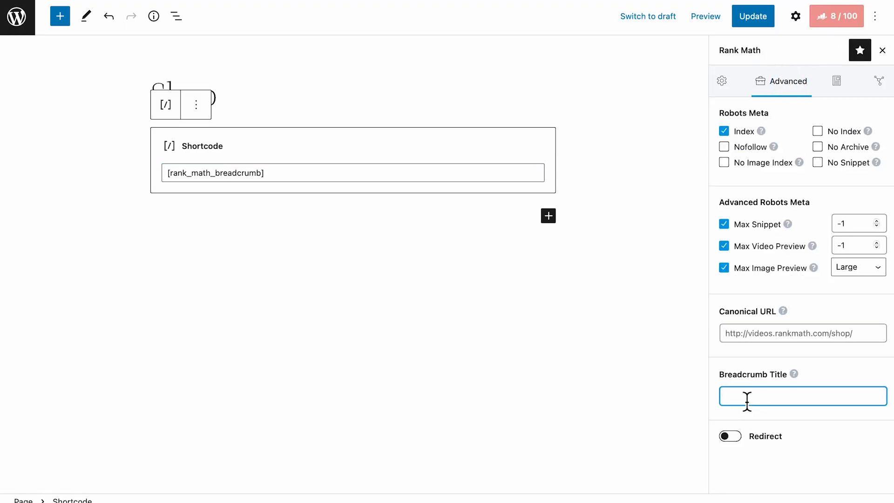
text(Shop Pendant Neckl)
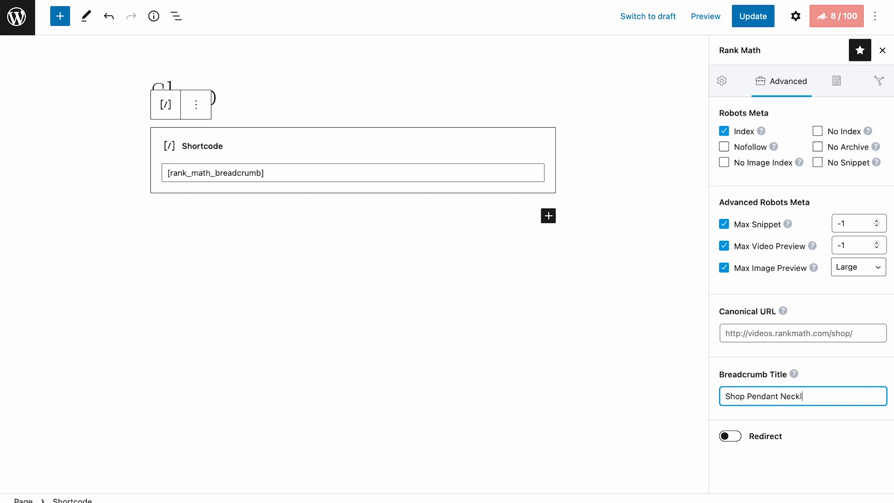
text(aces)
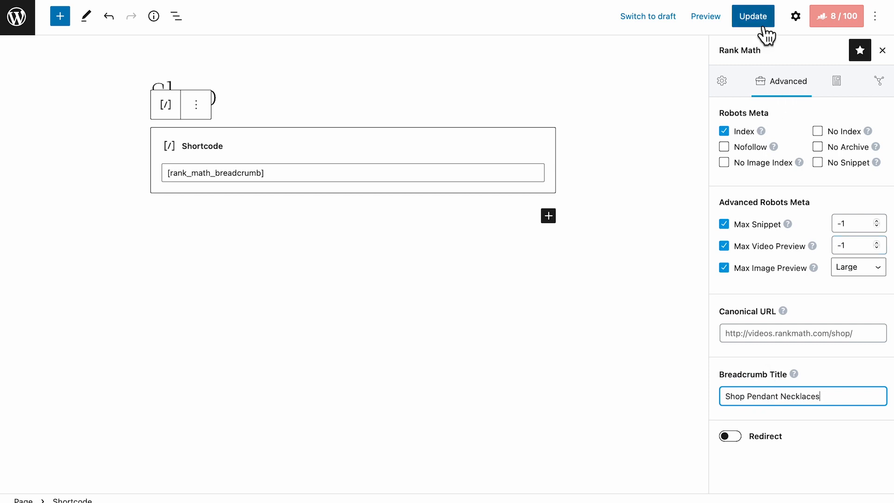
click(752, 16)
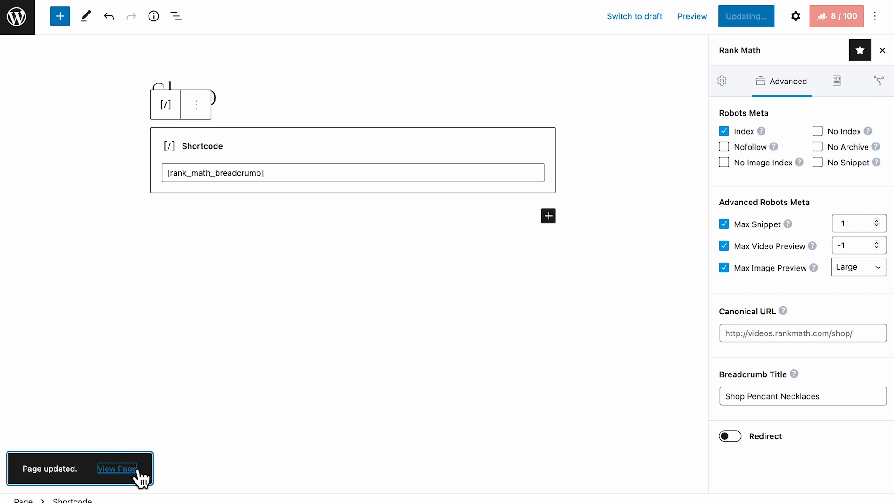
click(116, 468)
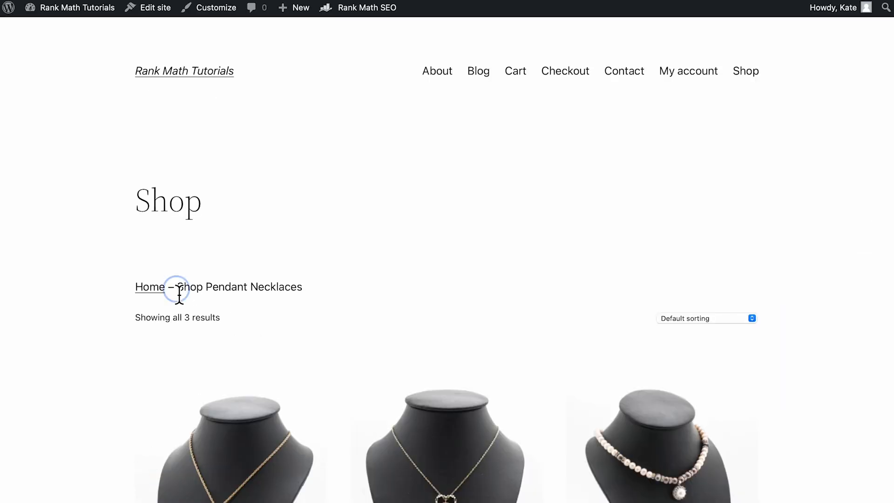